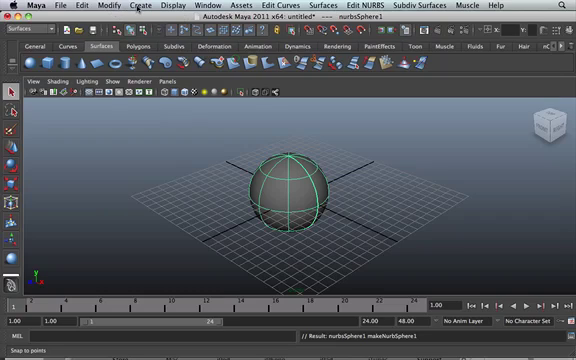
# Switch the sphere to isoparm selection to mark the split line near its upper middle.
pyautogui.click(137, 8)
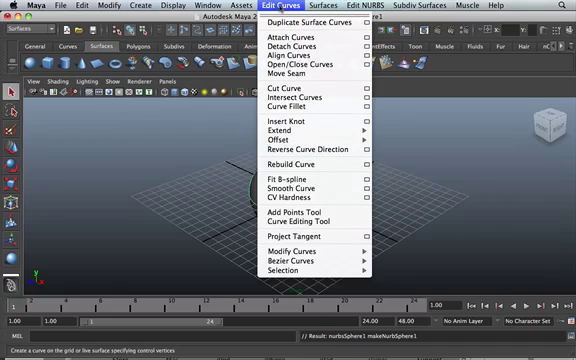
pyautogui.moveTo(295, 97)
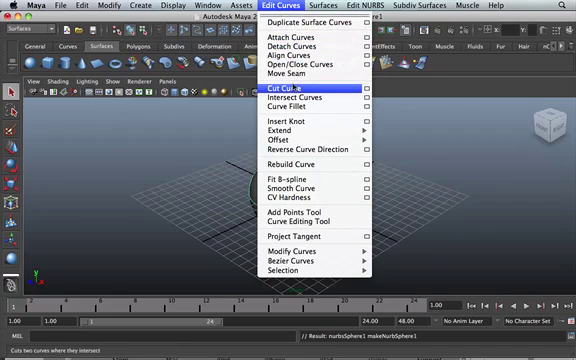
pyautogui.moveTo(300, 47)
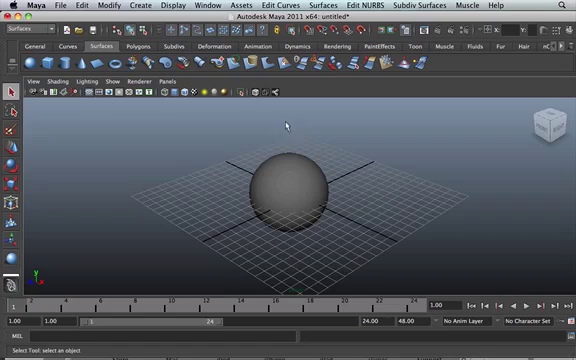
pyautogui.moveTo(378, 187)
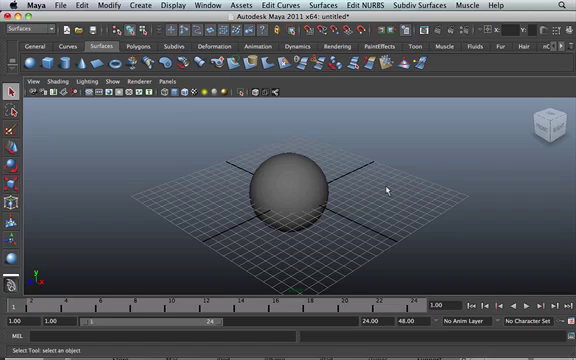
pyautogui.moveTo(338, 207)
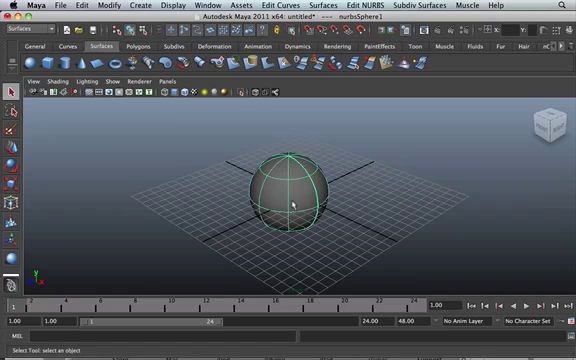
pyautogui.rightClick(288, 195)
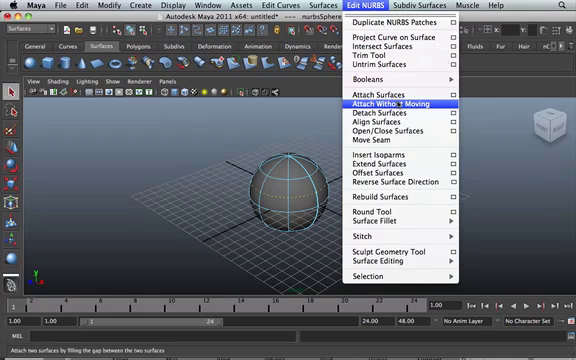
# Detach the sphere surface along the chosen isoparm with Detach Surfaces.
pyautogui.click(381, 124)
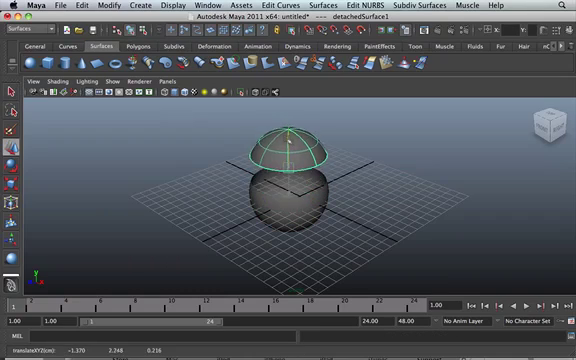
# Drag detachedSurface1 up along Y so the cap sits above the lower part.
pyautogui.moveTo(287, 155); pyautogui.dragTo(296, 175)
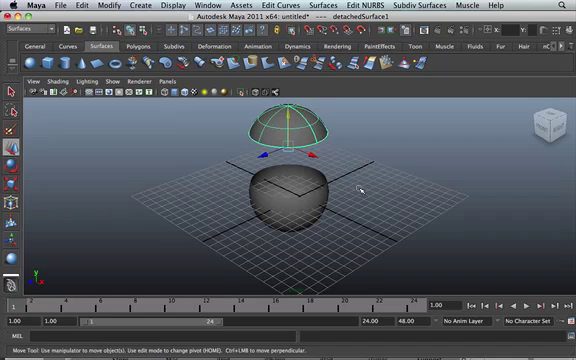
pyautogui.moveTo(350, 177)
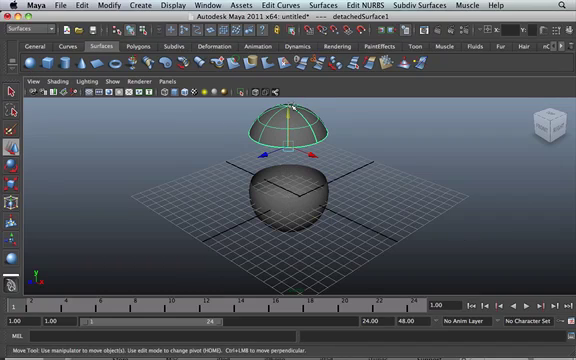
pyautogui.moveTo(289, 120); pyautogui.dragTo(299, 150)
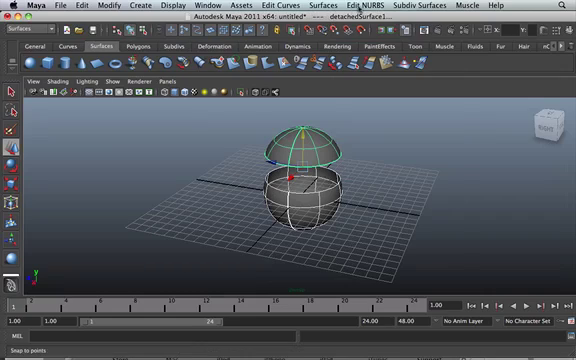
# Move the sphere parts together and attach them with Edit NURBS > Attach Surfaces.
pyautogui.click(310, 9)
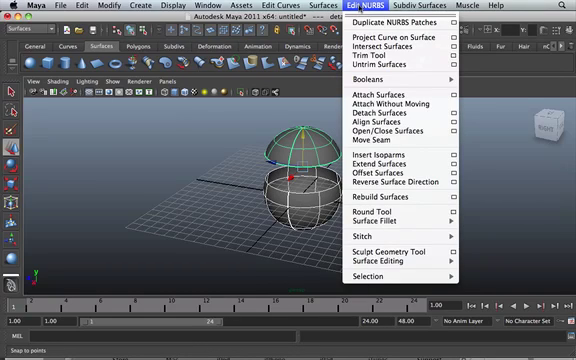
pyautogui.moveTo(380, 92)
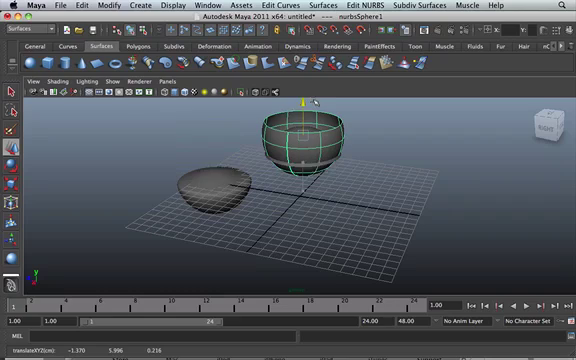
pyautogui.moveTo(300, 150); pyautogui.dragTo(300, 120)
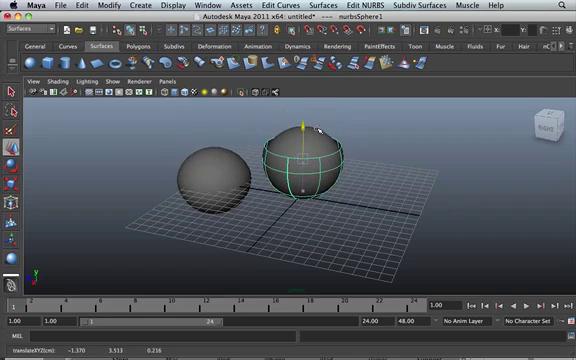
pyautogui.moveTo(302, 125); pyautogui.dragTo(305, 150)
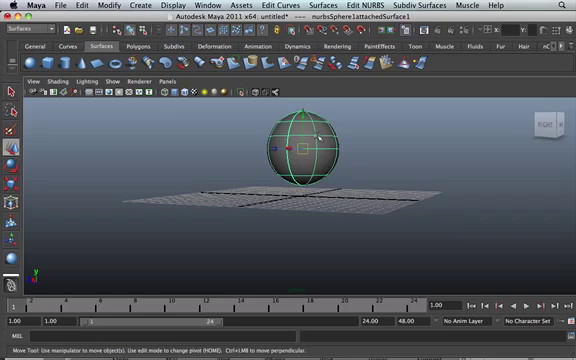
pyautogui.moveTo(347, 137)
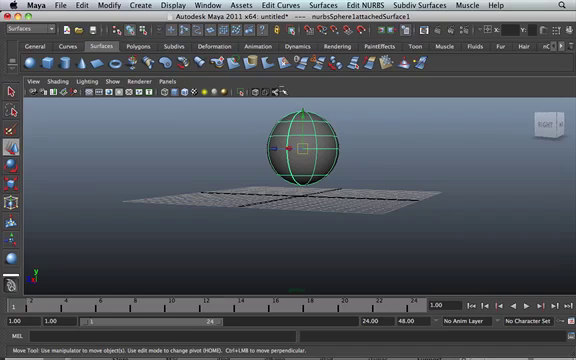
pyautogui.moveTo(405, 174)
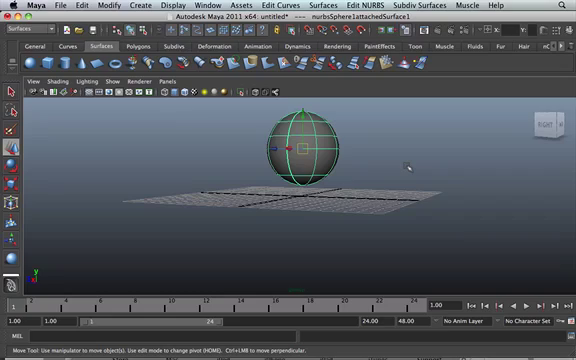
pyautogui.moveTo(413, 167)
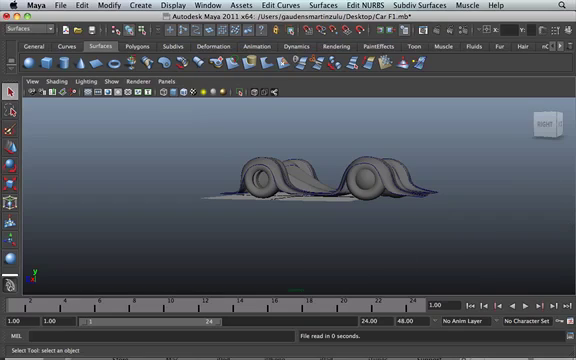
pyautogui.moveTo(355, 202)
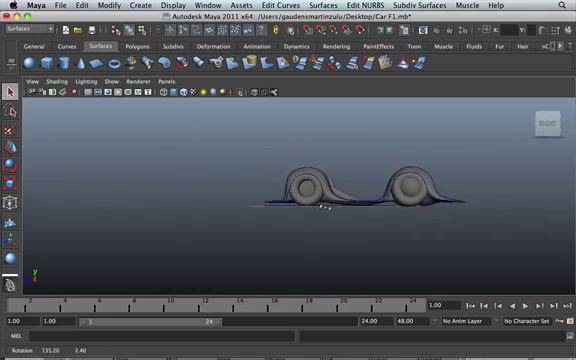
# Open the Car F1.mb scene.
pyautogui.click(407, 190)
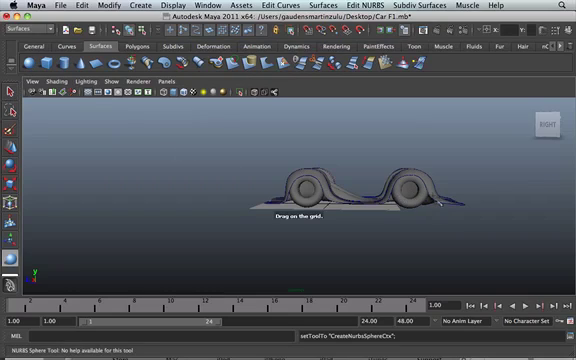
pyautogui.moveTo(372, 217)
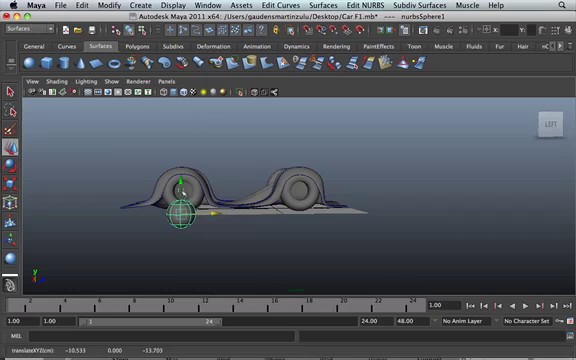
# Move the new NURBS sphere toward the car's left wheel.
pyautogui.moveTo(180, 210); pyautogui.dragTo(180, 190)
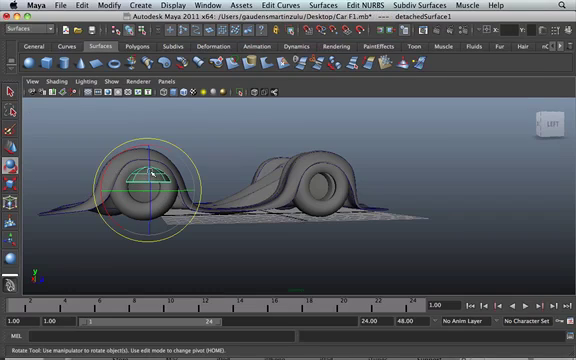
# Rotate the detached cap 90 degrees to face outward.
pyautogui.moveTo(145, 175); pyautogui.dragTo(150, 185)
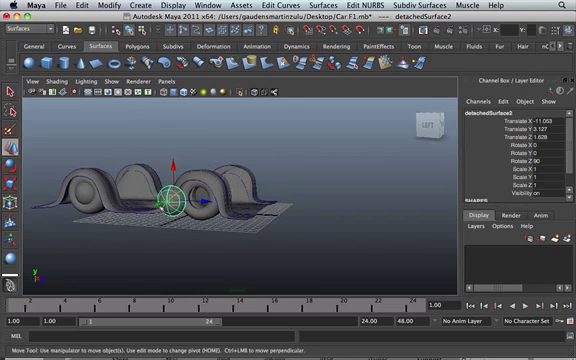
# Move the duplicated 90°-rotated cap onto the other wheel.
pyautogui.moveTo(168, 198); pyautogui.dragTo(200, 198)
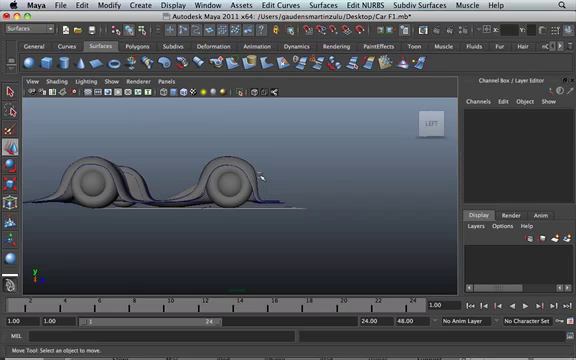
pyautogui.moveTo(124, 188)
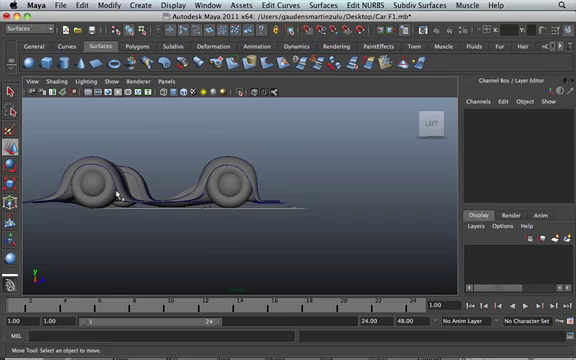